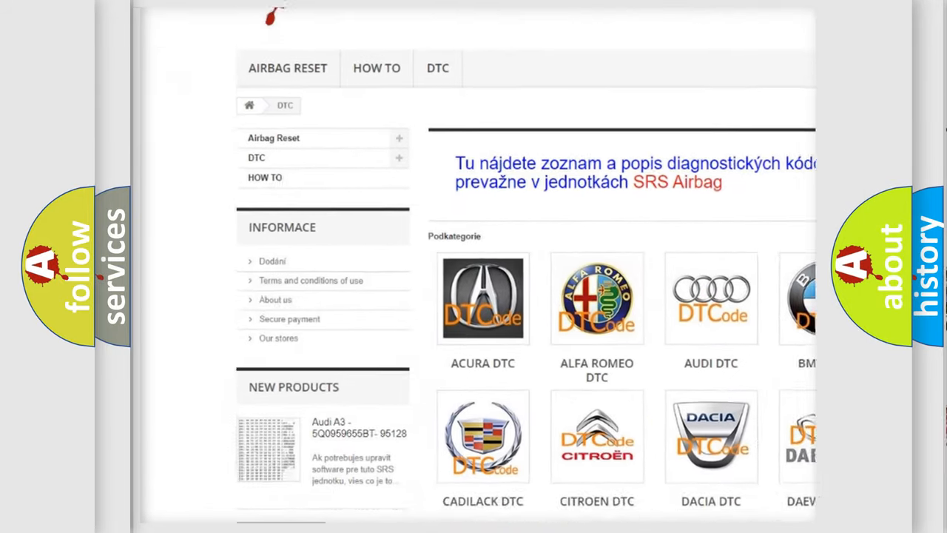
- Scroll the DTC page past the brand categories and code list down to the footer
scroll("down", 3)
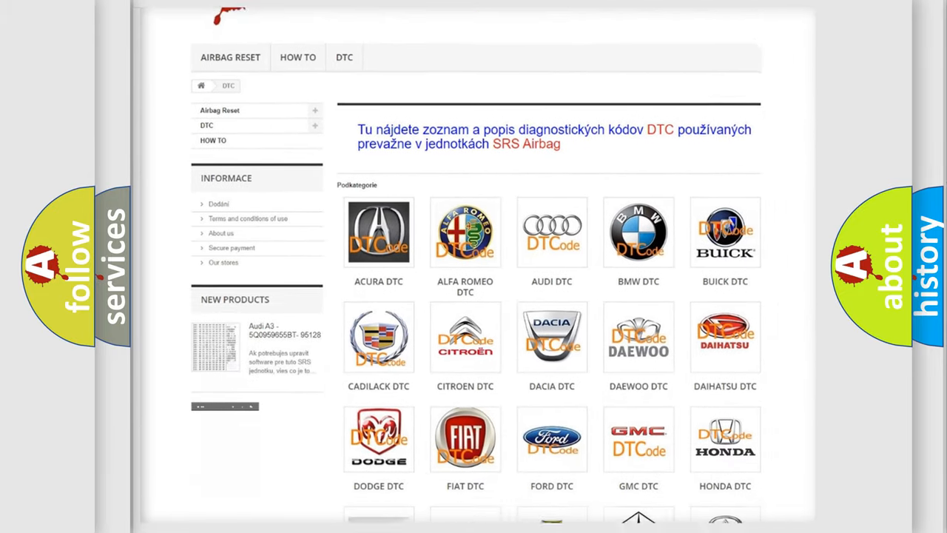
scroll("down", 3)
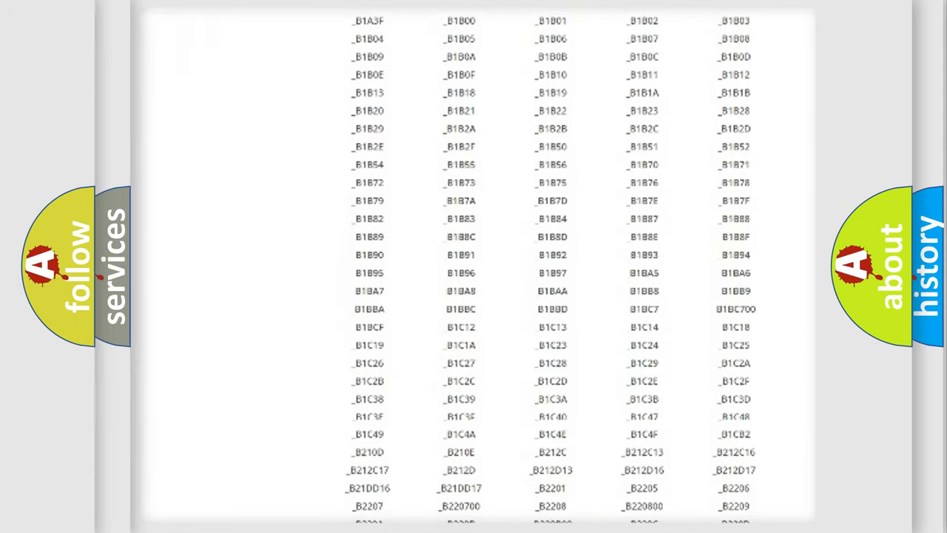
scroll("down", 3)
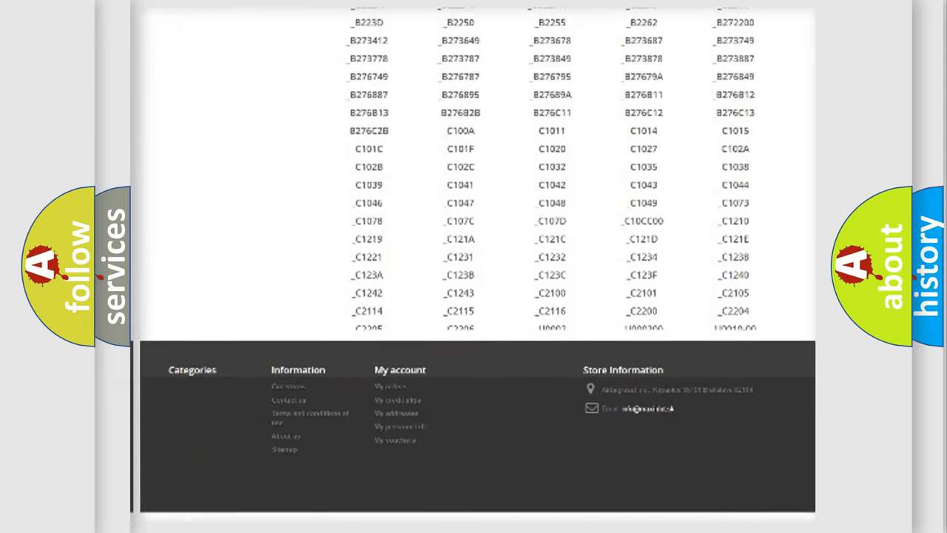
scroll("up", 3)
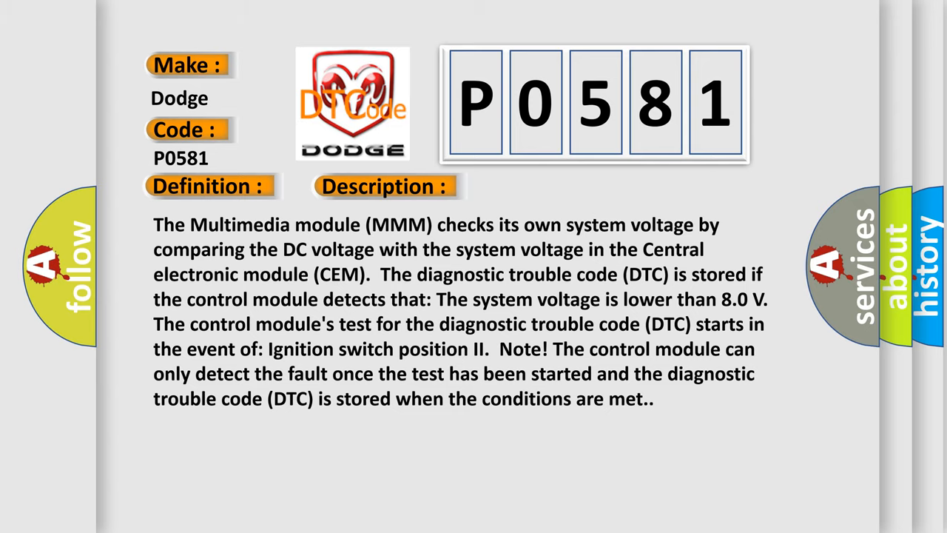
- Advance the P0581 slide to reveal its cause: short-circuit to ground or open-circuit in the power supply cable
left_click(545, 186)
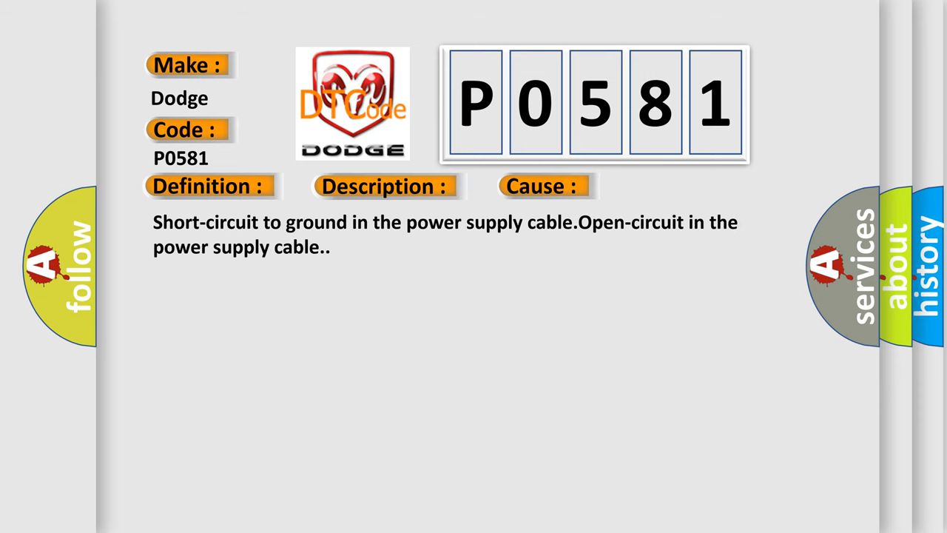